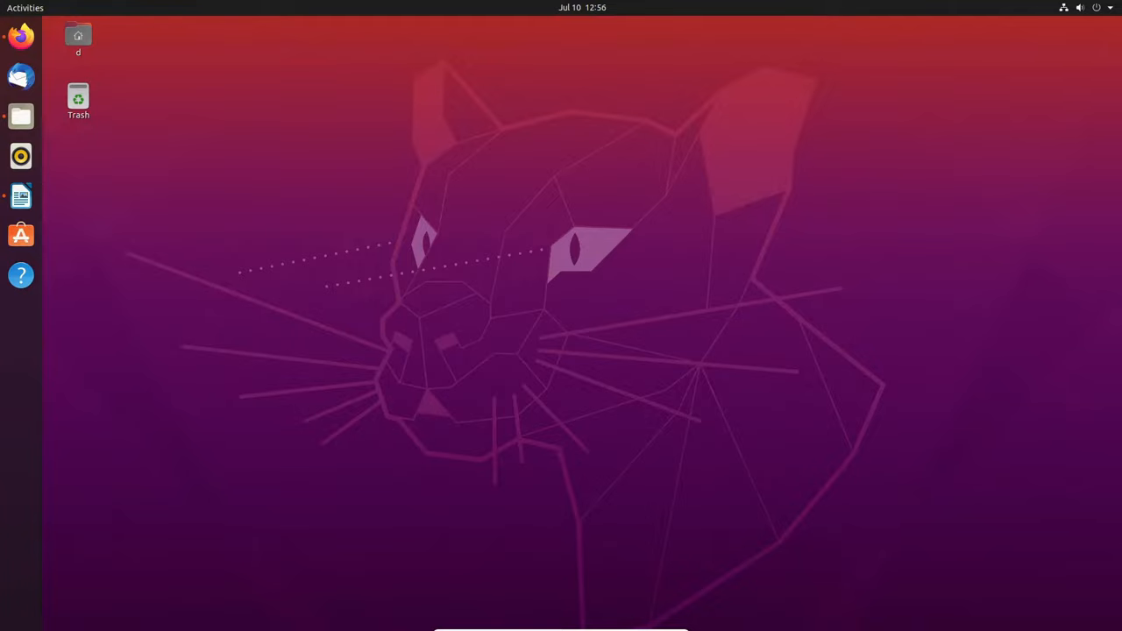
pyautogui.moveTo(300, 485)
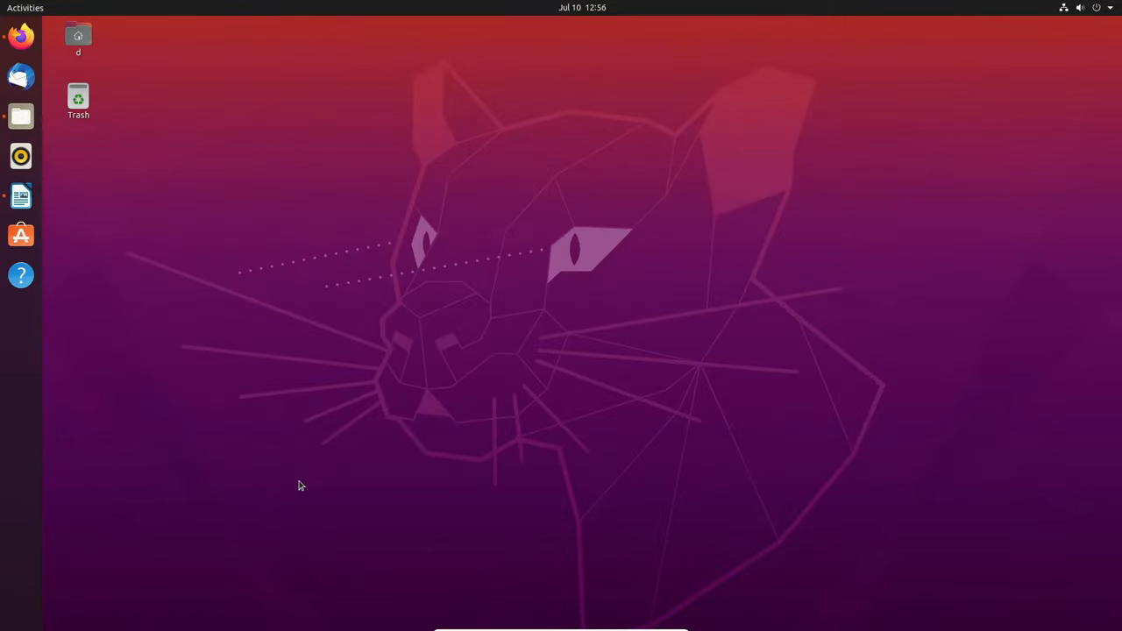
# Open Pictures in Files and preview the first screenshot and the new area screenshot.
pyautogui.click(21, 115)
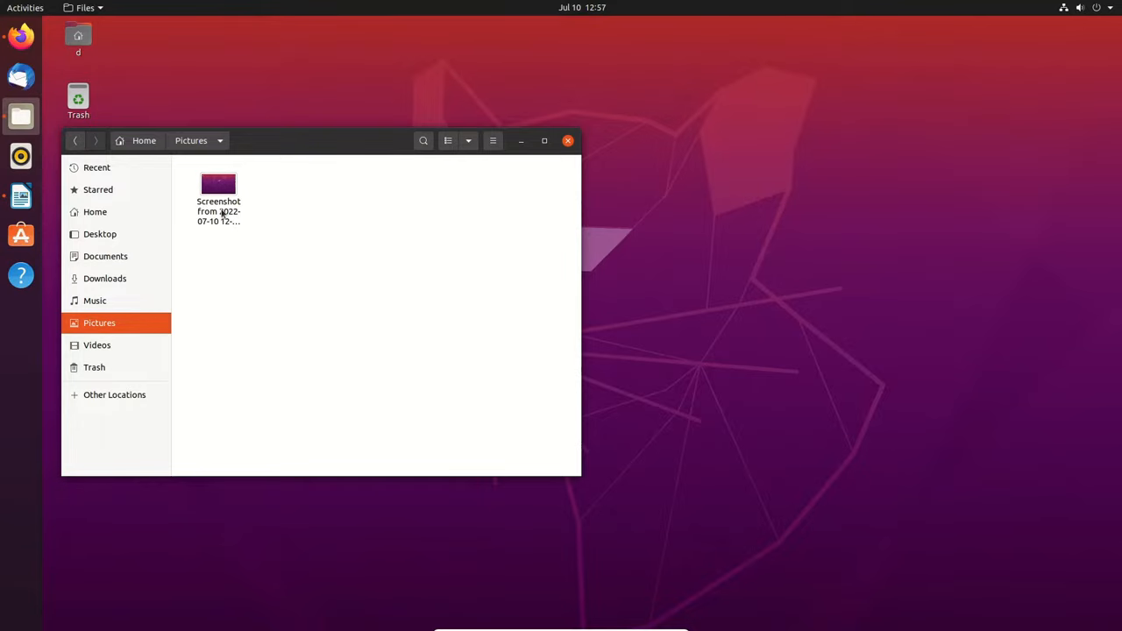
pyautogui.doubleClick(218, 183)
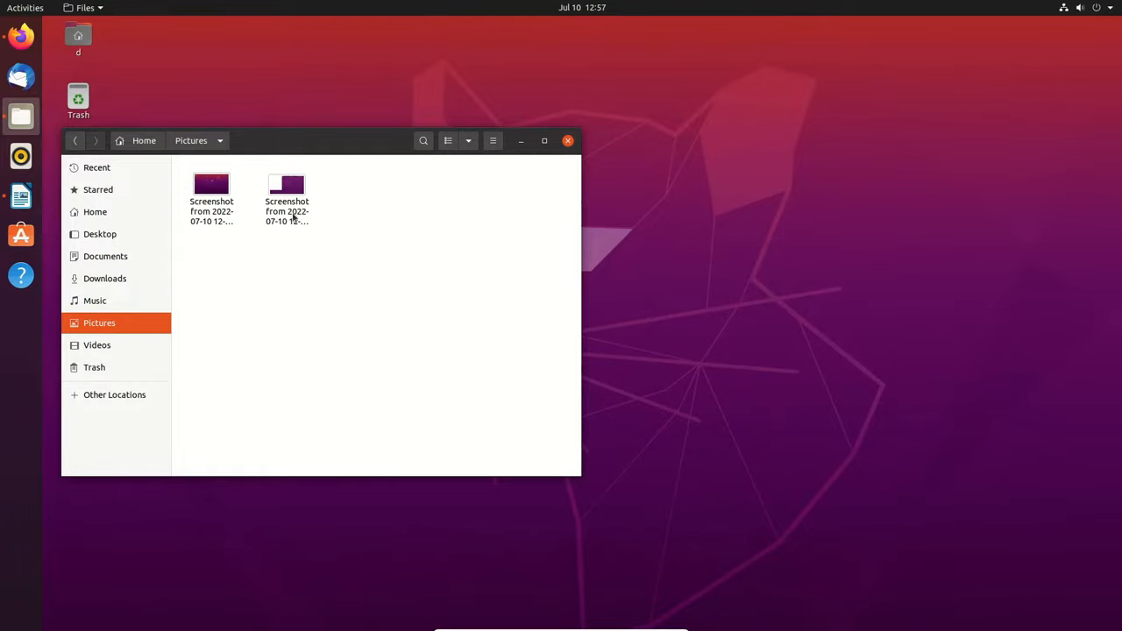
pyautogui.doubleClick(212, 184)
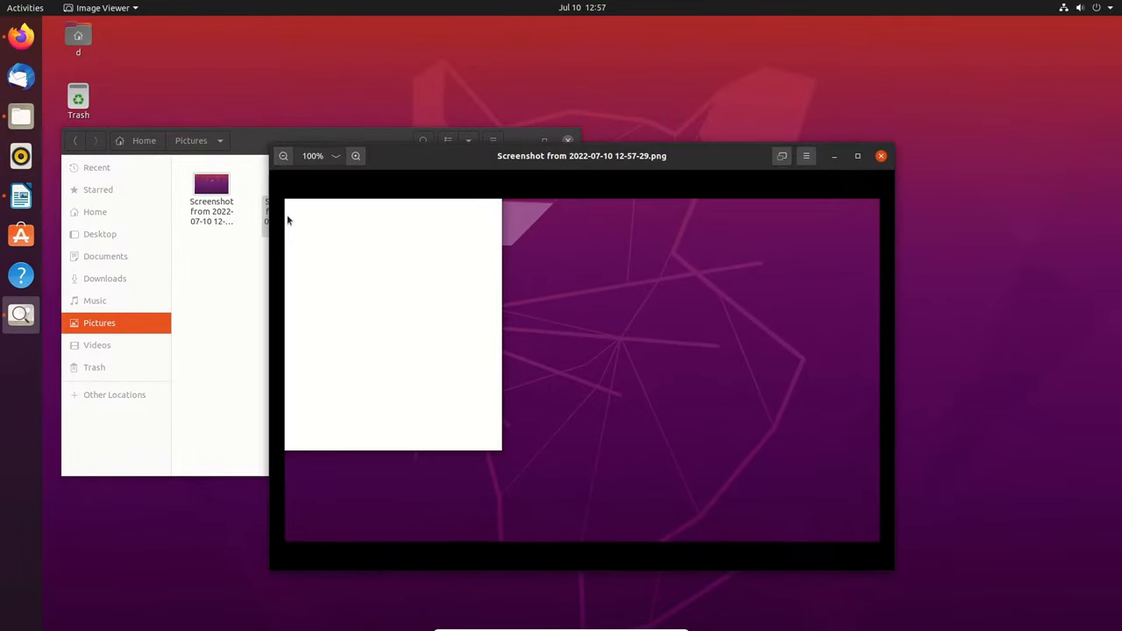
# Launch Firefox on DuckDuckGo and capture its window with Alt+Print Screen.
pyautogui.click(881, 157)
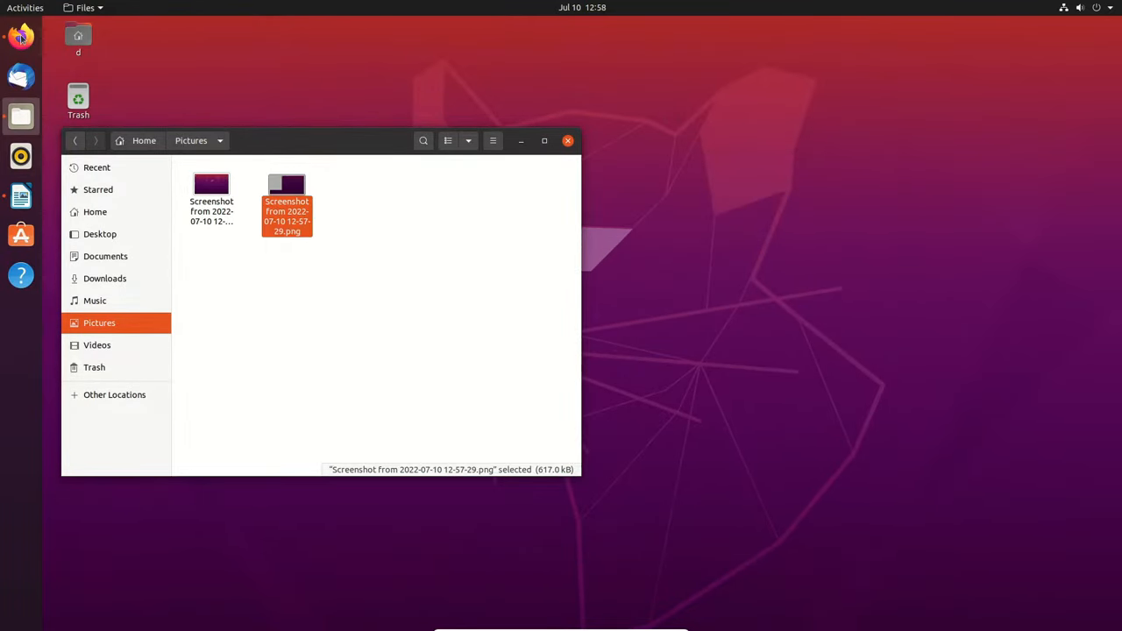
pyautogui.click(21, 35)
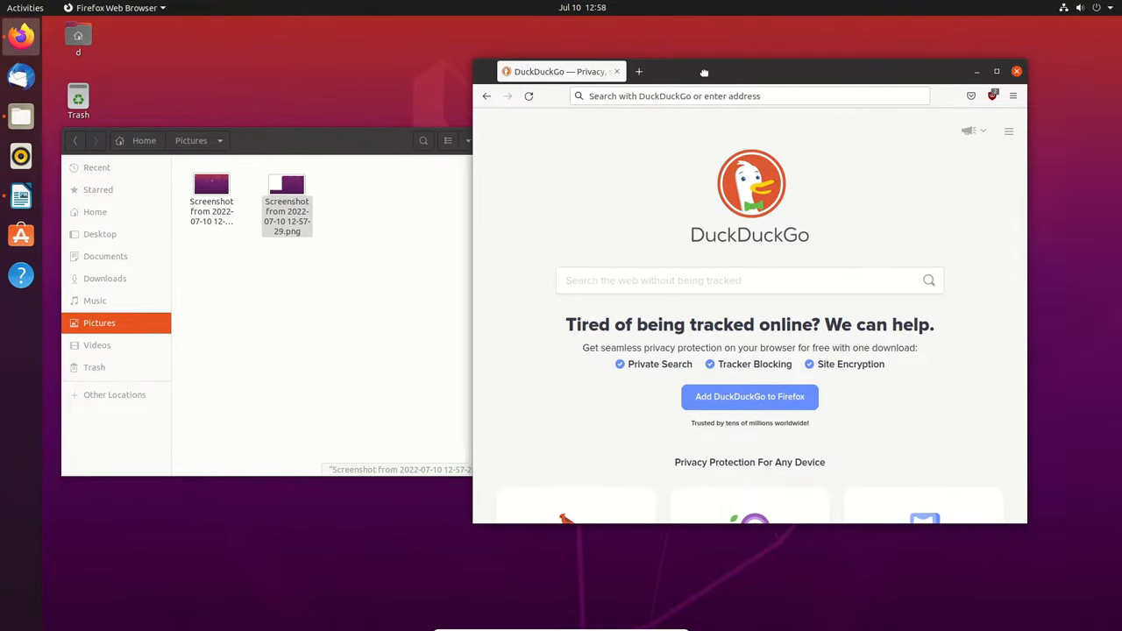
pyautogui.press('Alt+Print')
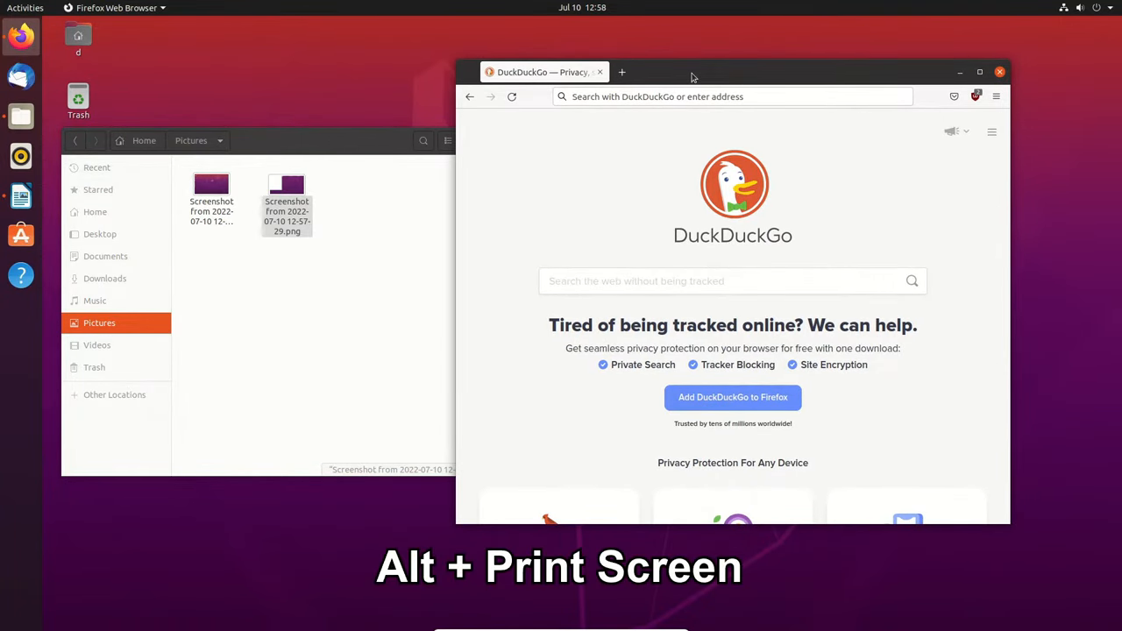